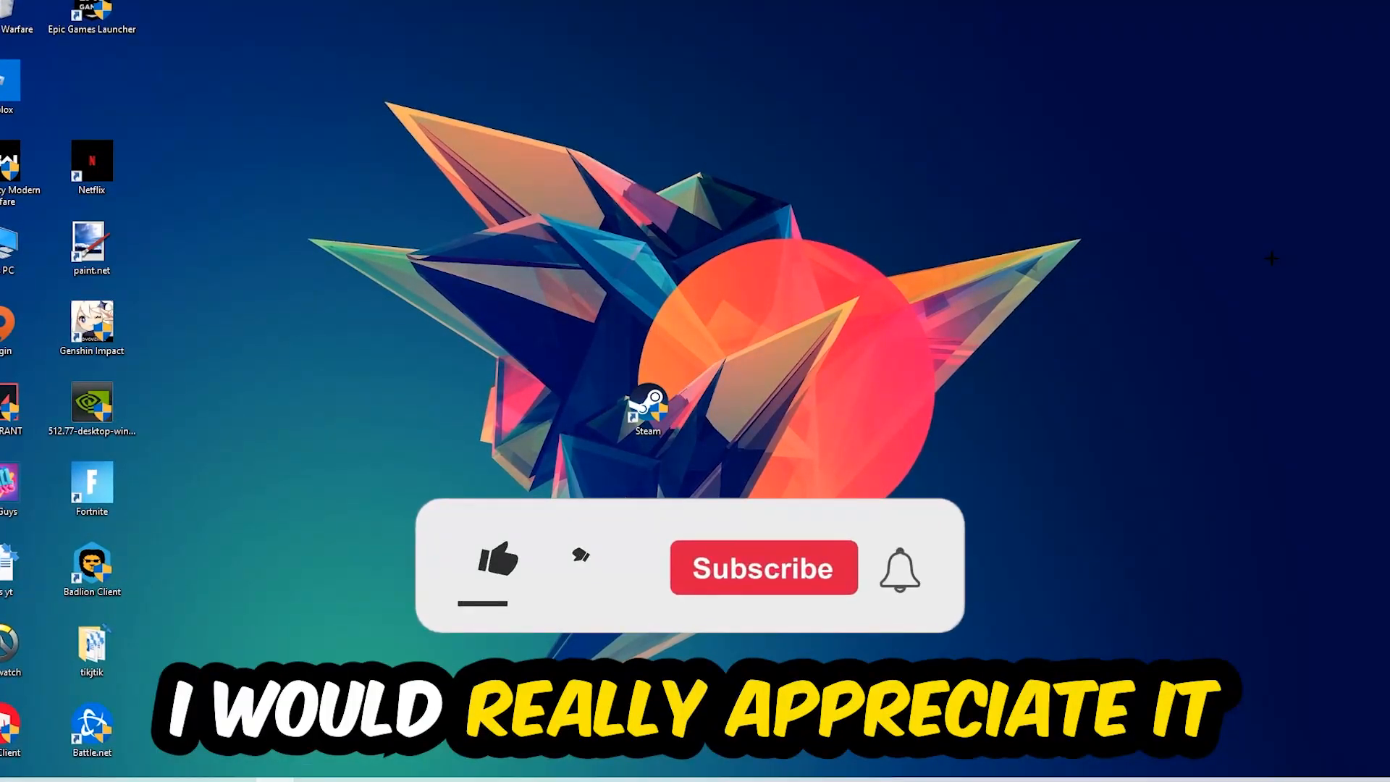
Bring up the taskbar's right-click menu showing the Task Manager option
left_click(496, 563)
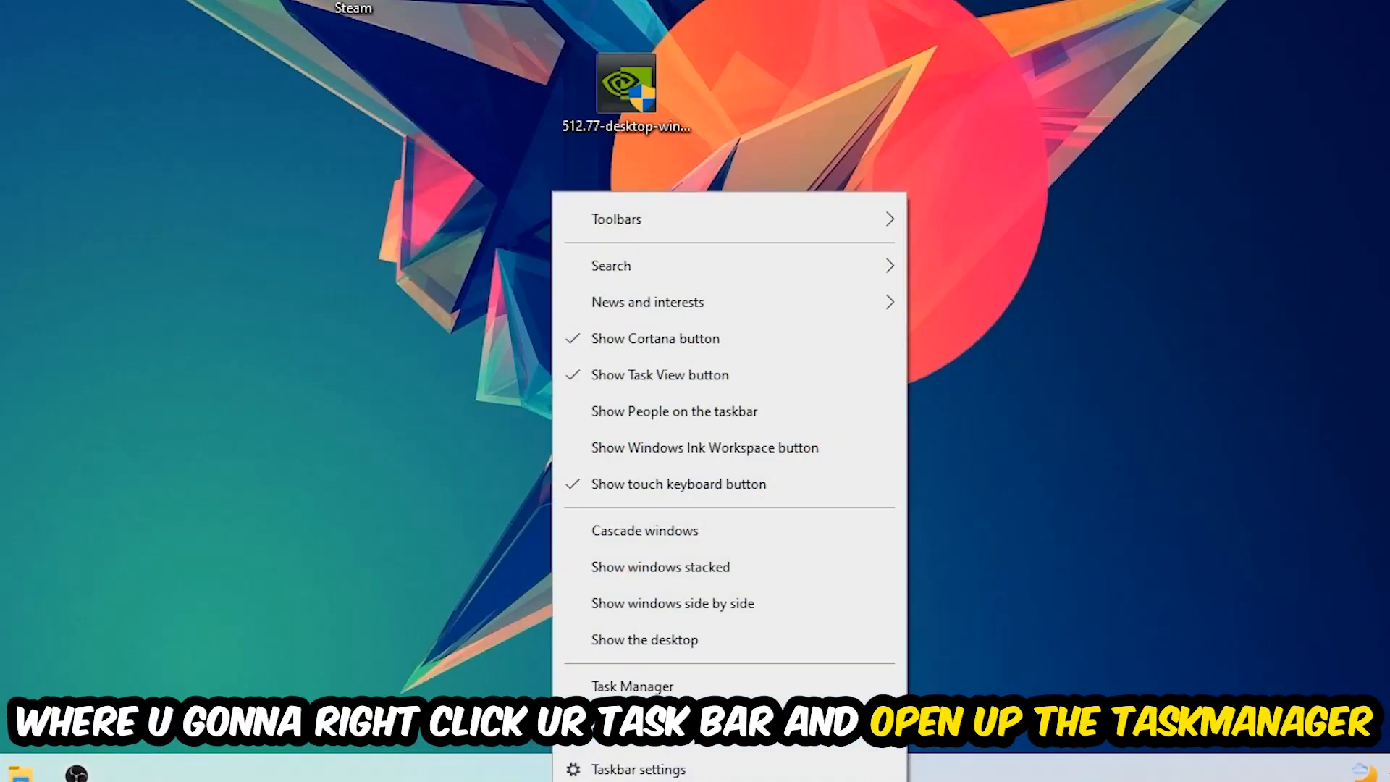
In Task Manager's full process list sorted by CPU, end the OBS Studio task
left_click(633, 685)
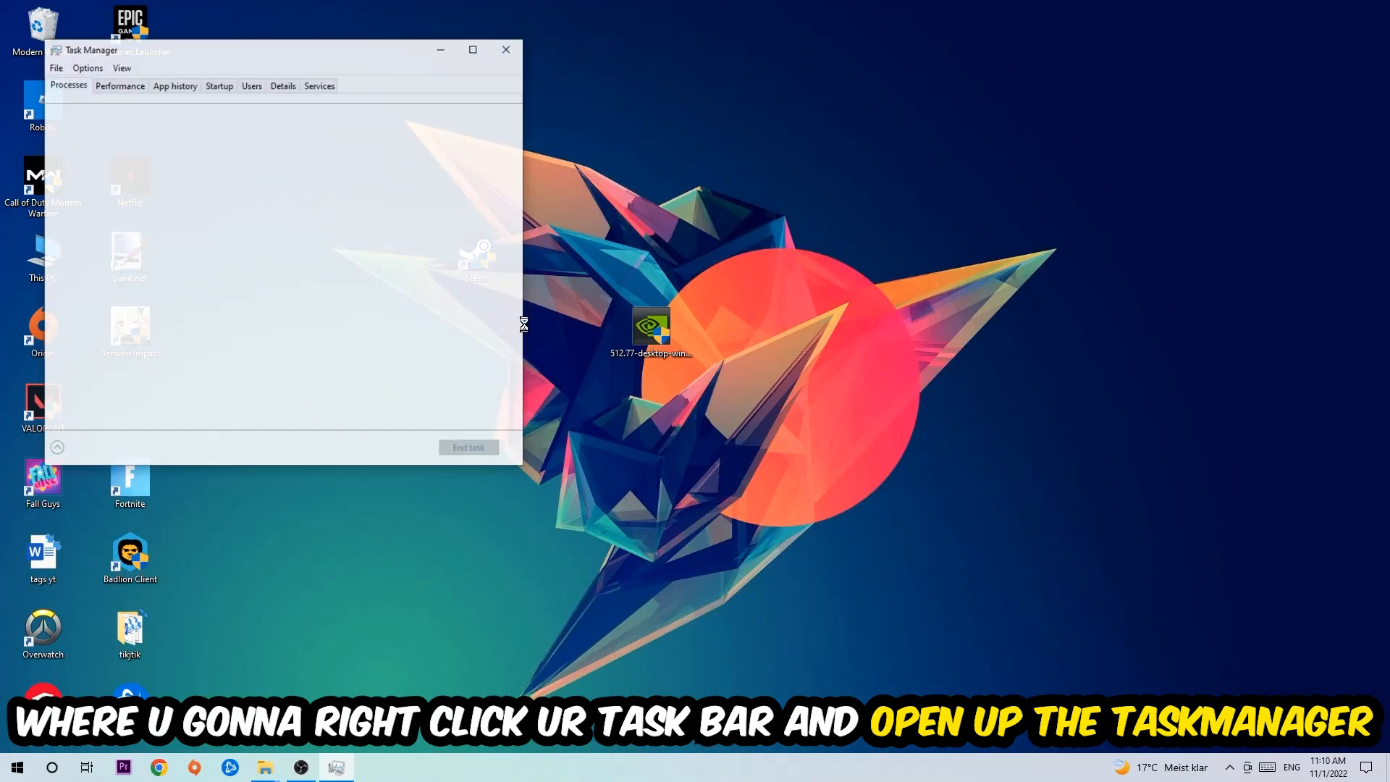
left_click(472, 49)
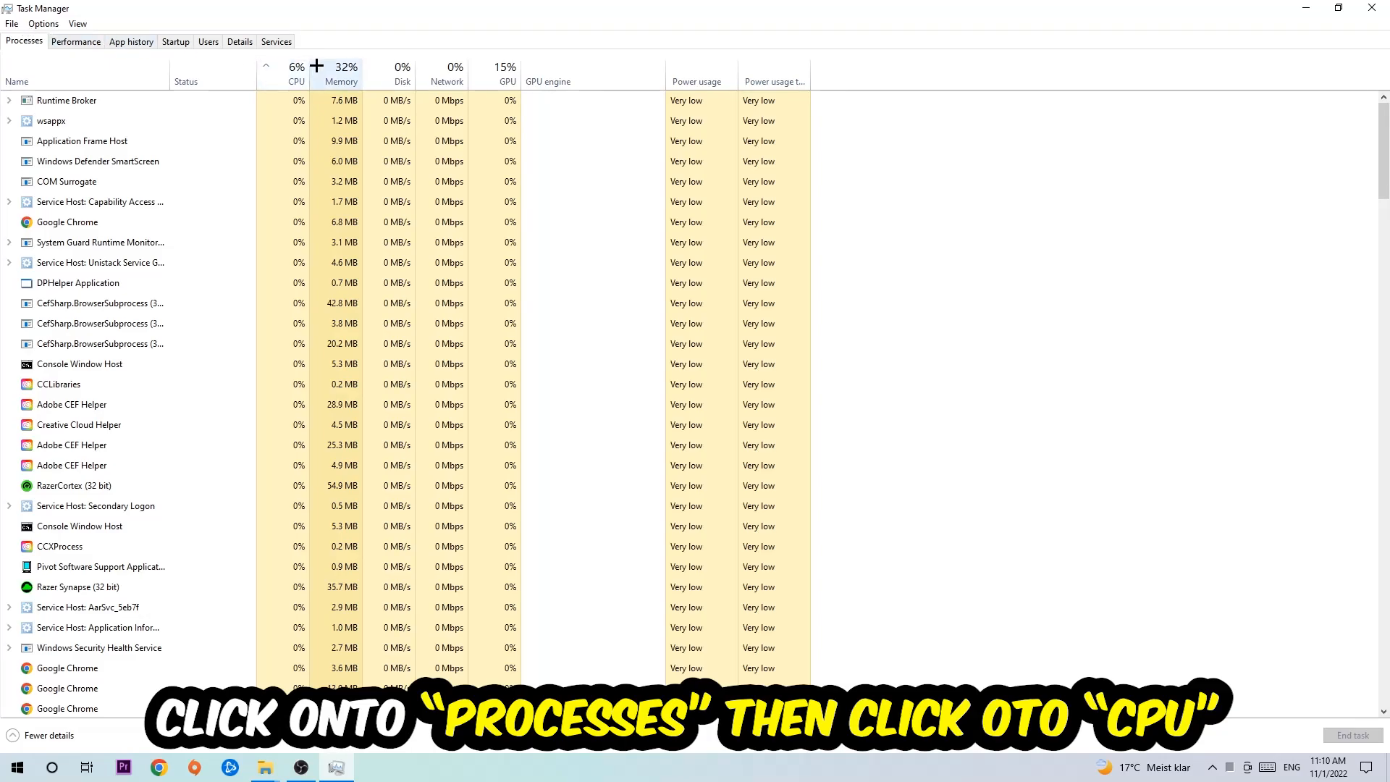
left_click(296, 81)
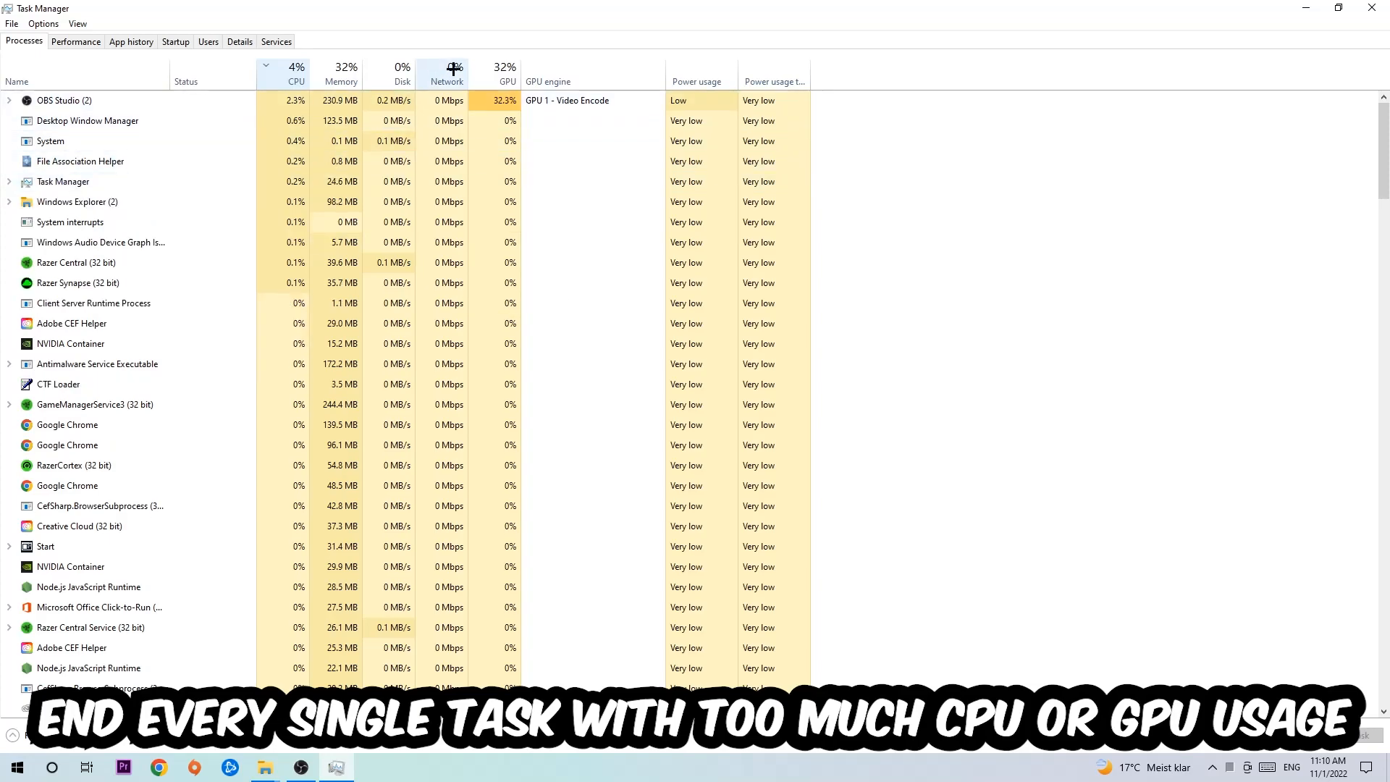
right_click(64, 100)
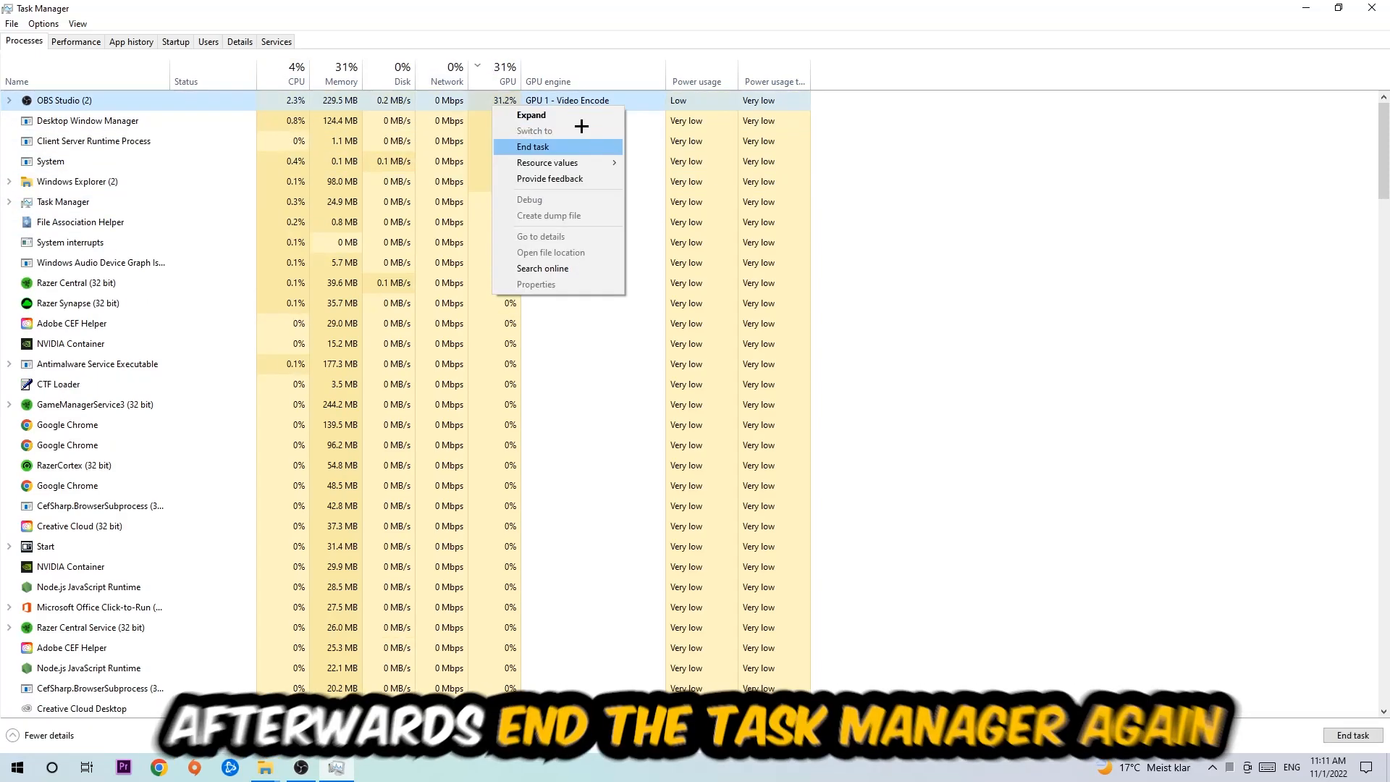
left_click(533, 146)
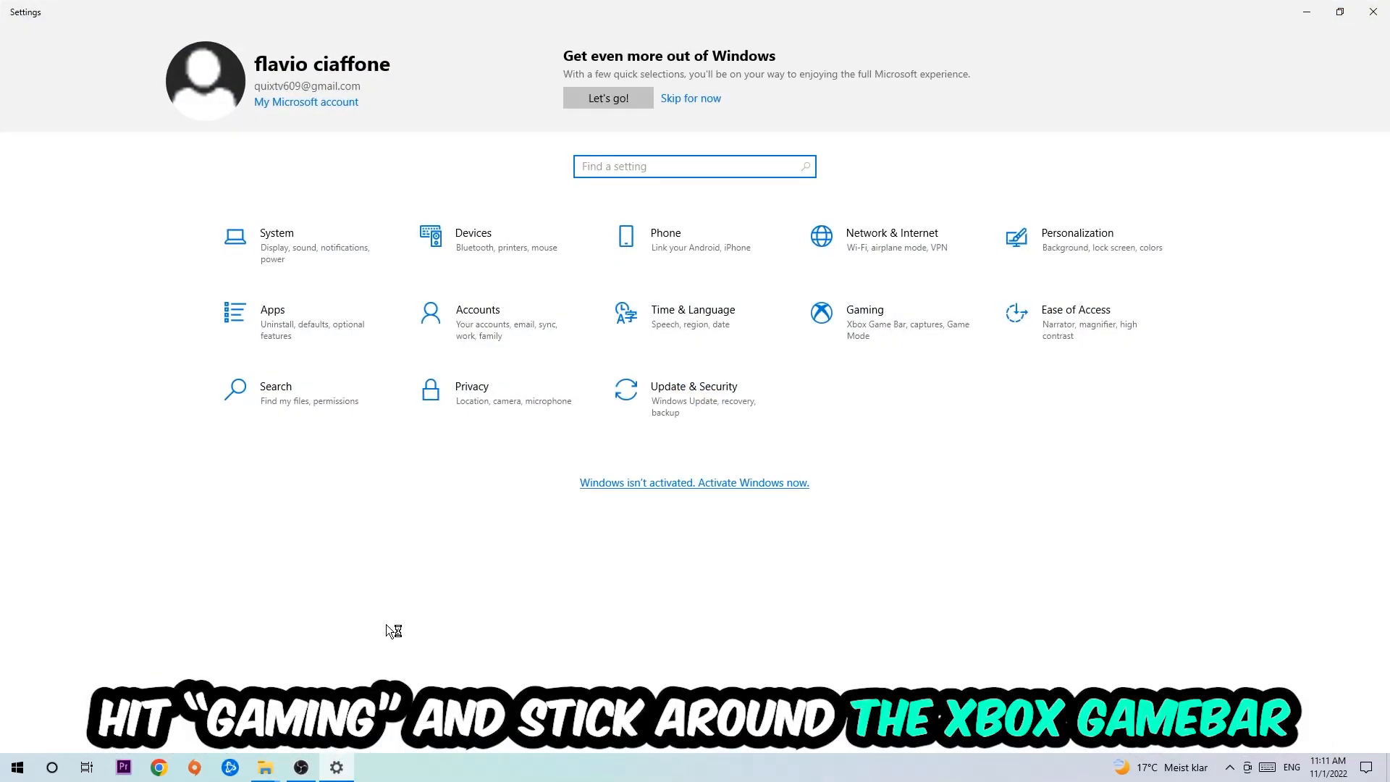
In Gaming settings, confirm Xbox Game Bar is off and view the Captures page
left_click(863, 314)
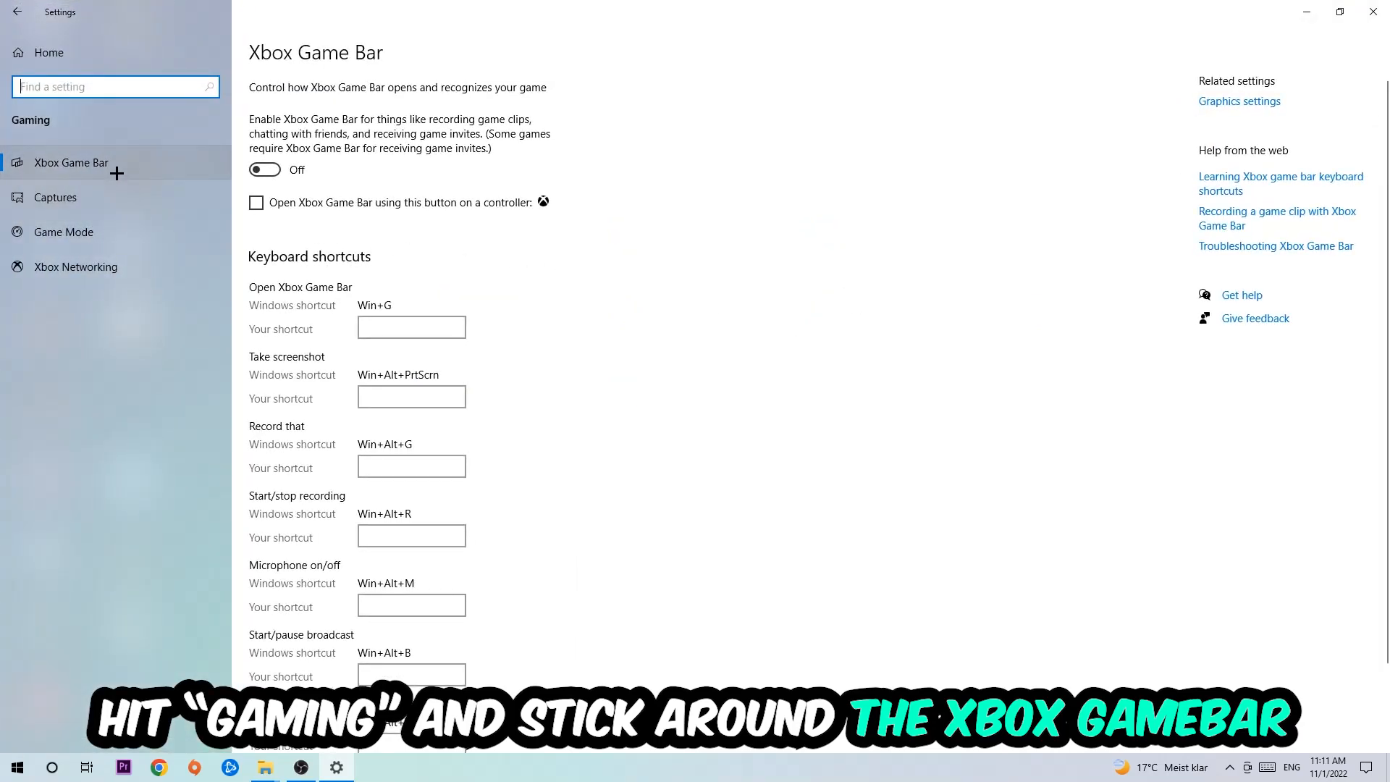
mouse_move(418, 212)
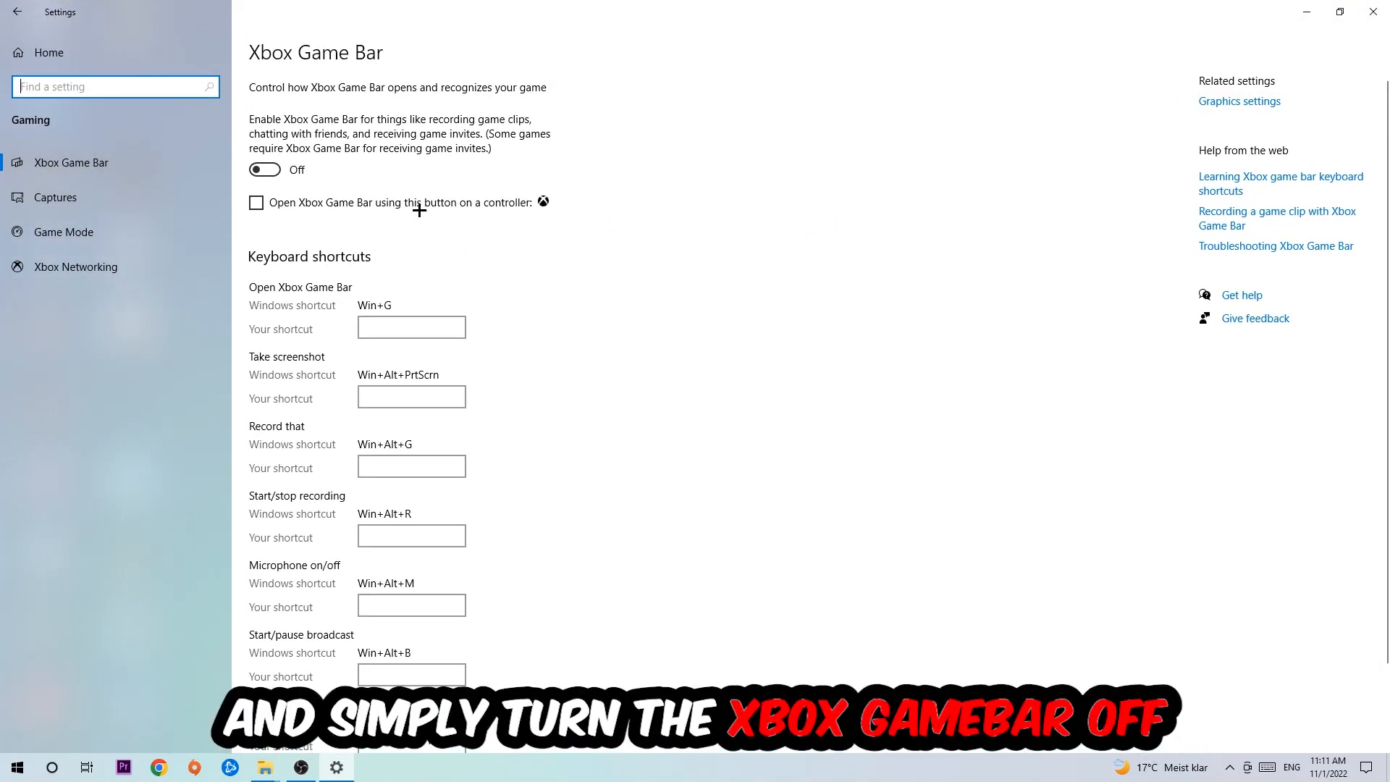
mouse_move(407, 179)
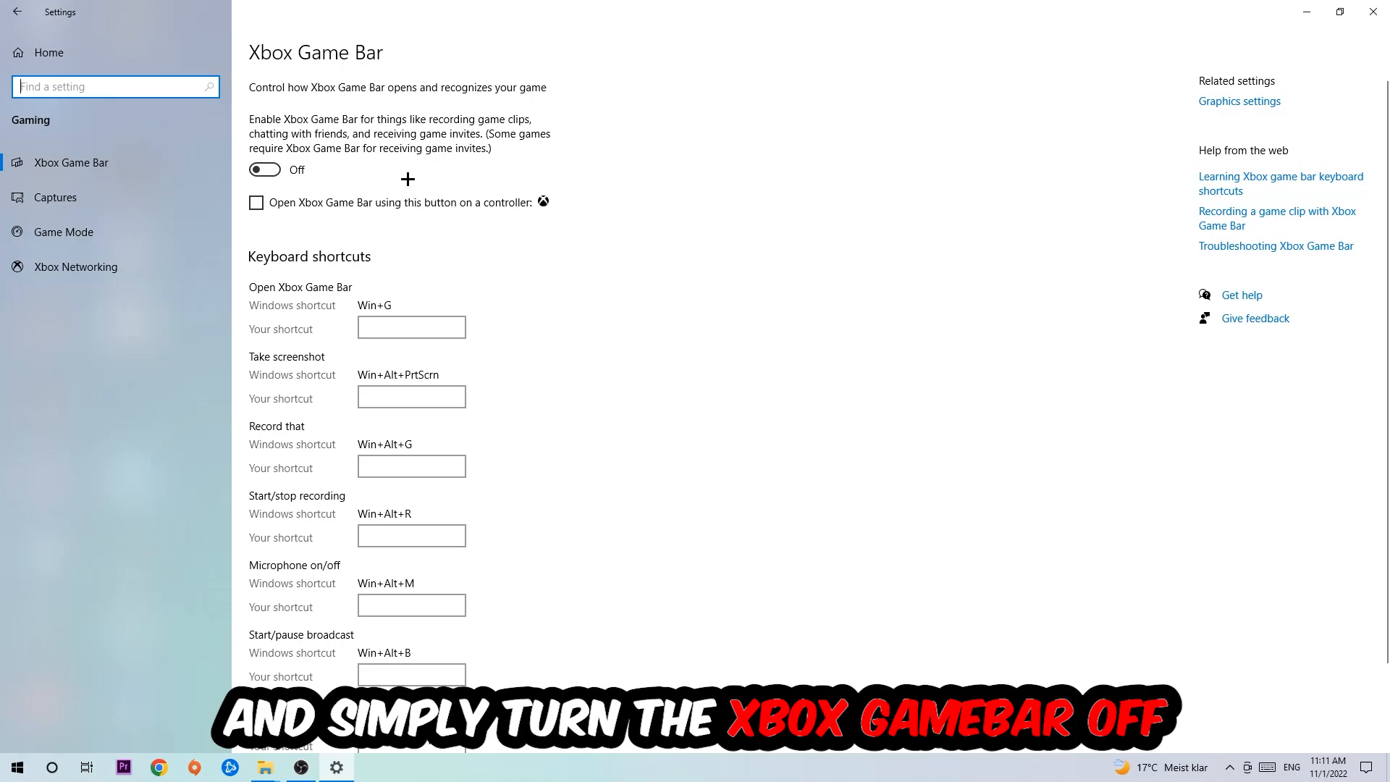
mouse_move(398, 175)
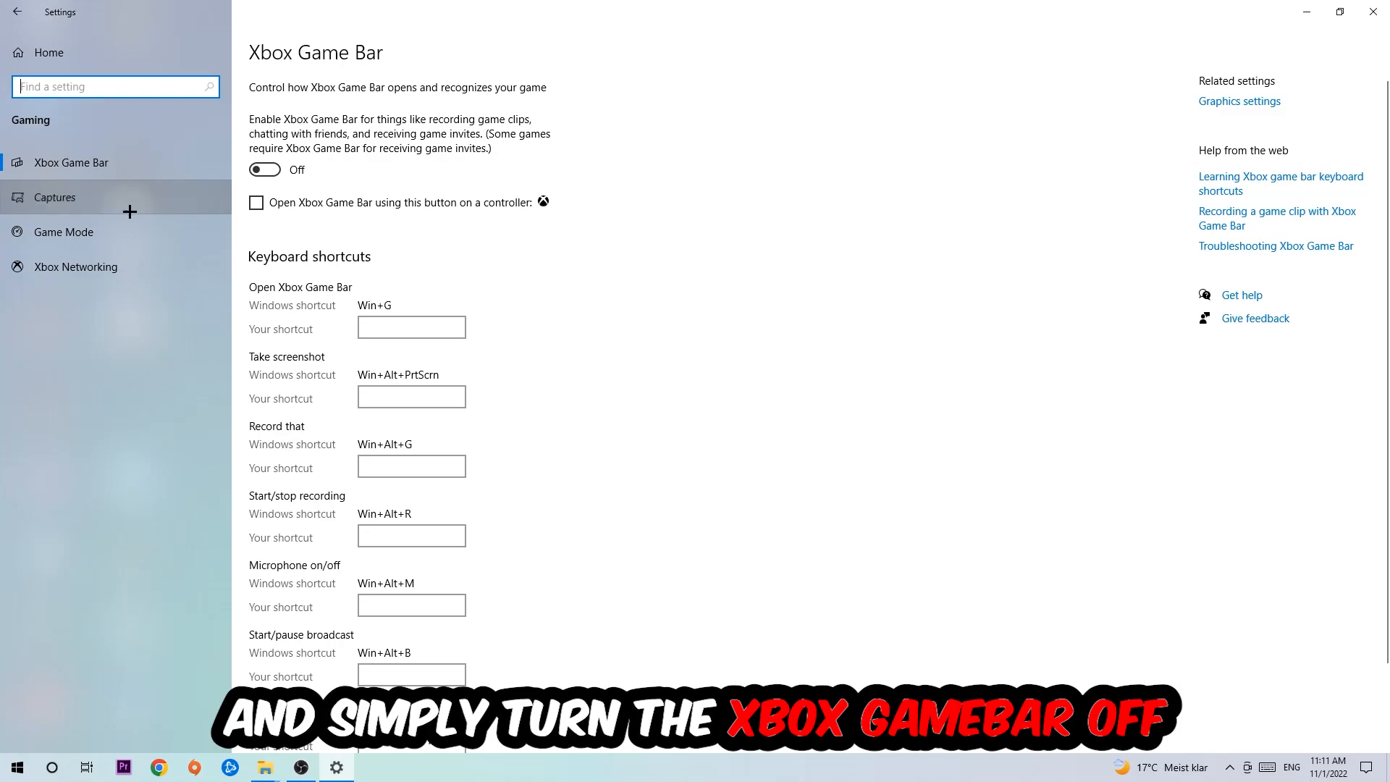
left_click(55, 197)
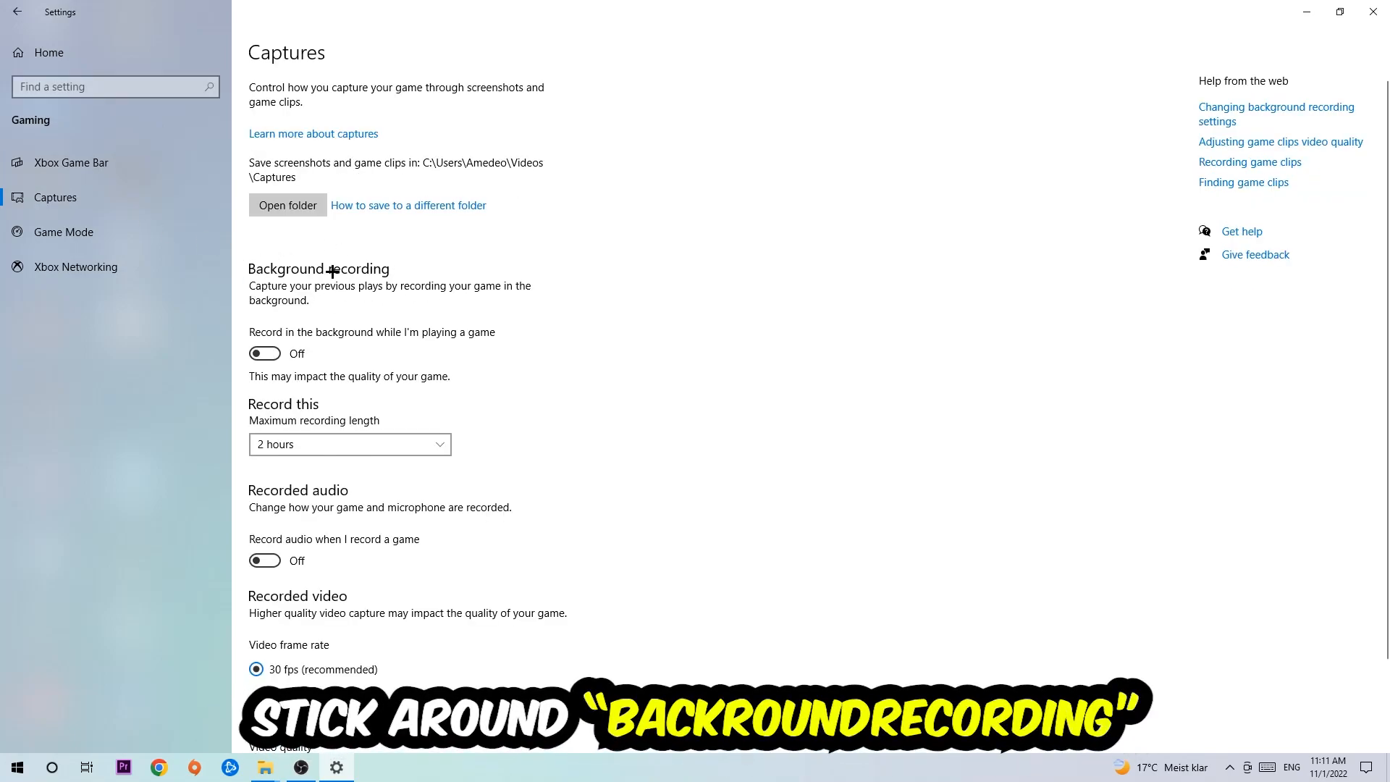
mouse_move(497, 334)
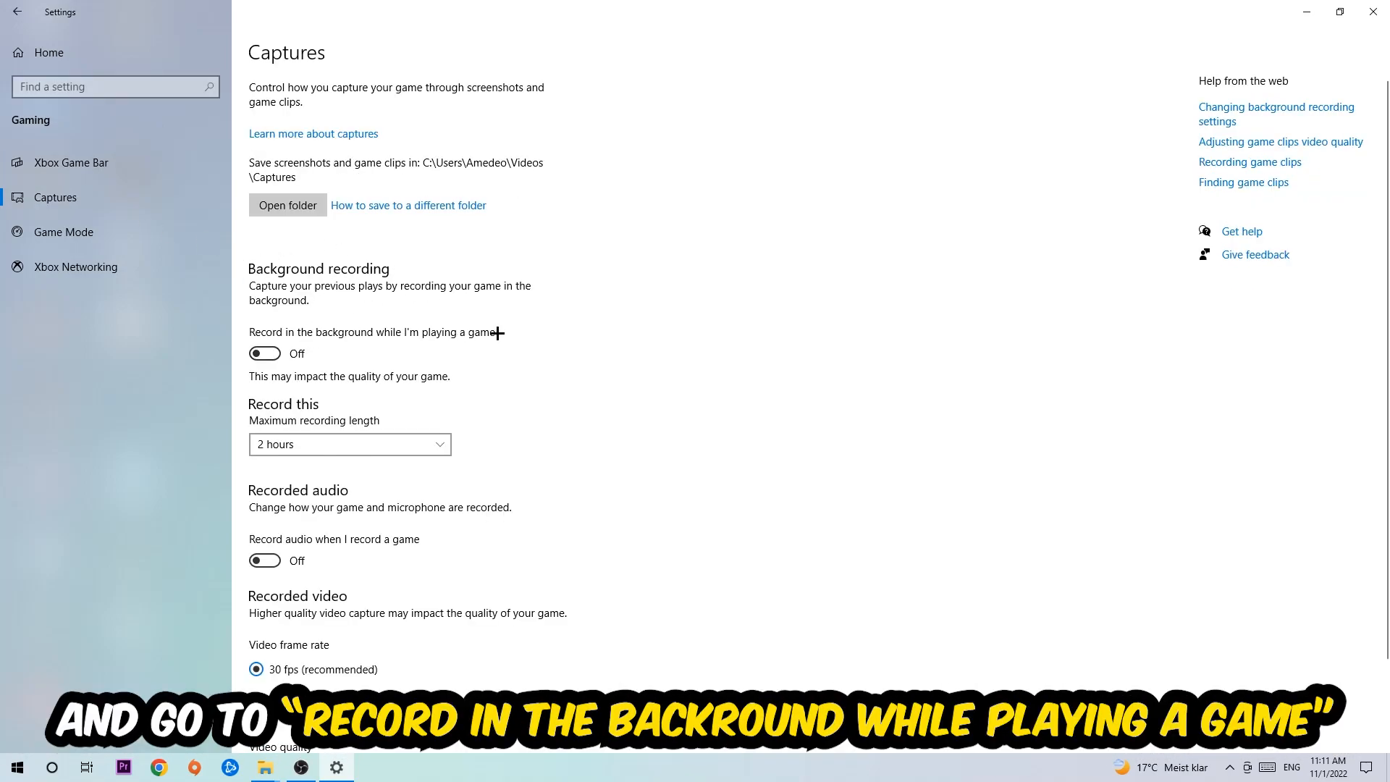
Review Game Mode (left On) and return to the Settings home page
left_click(62, 232)
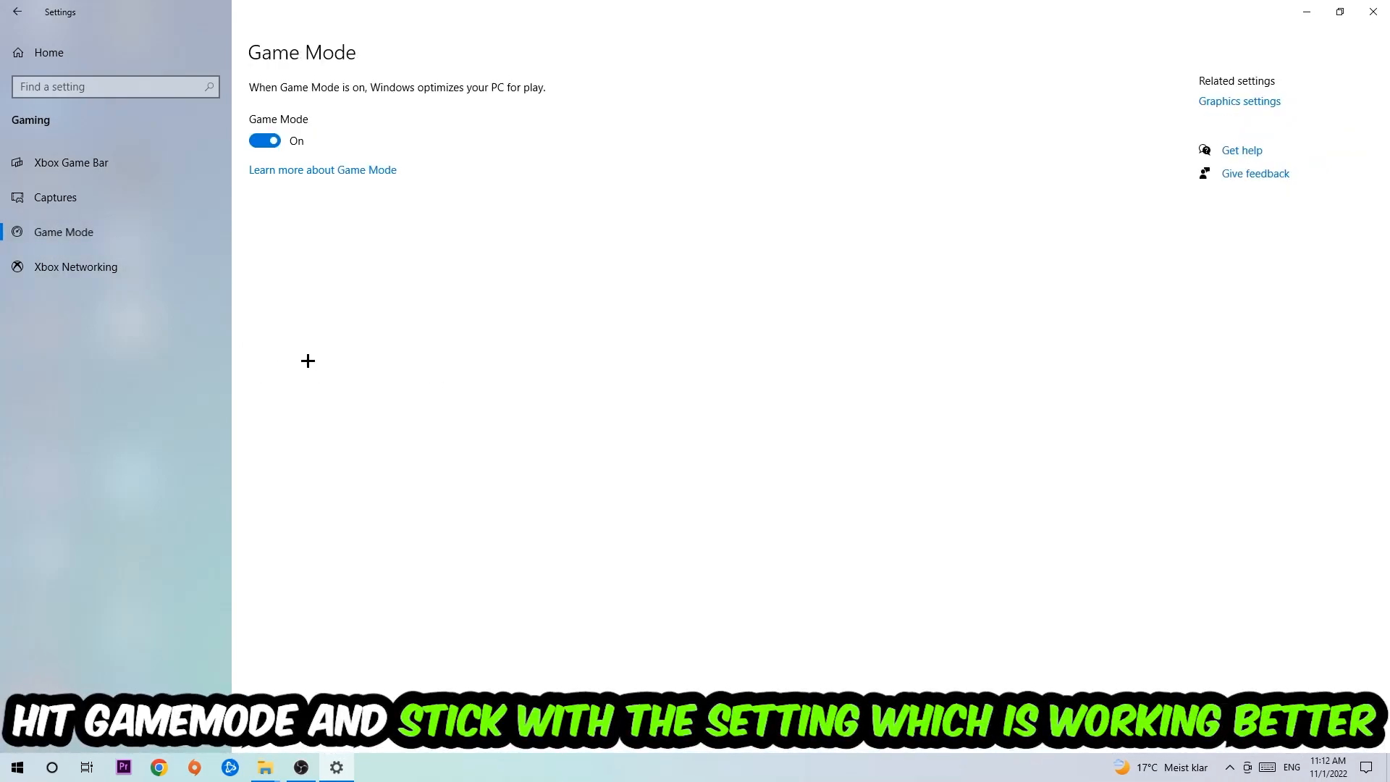
mouse_move(321, 339)
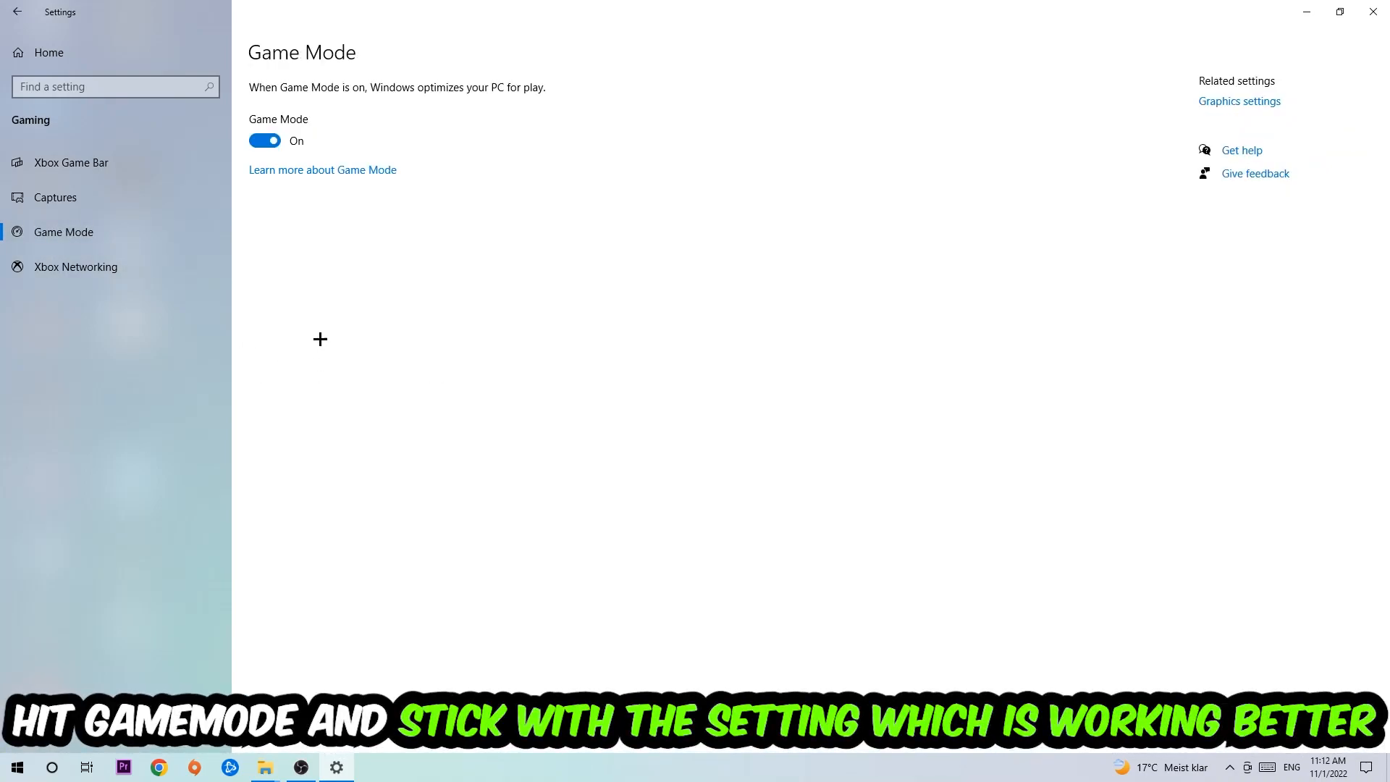
mouse_move(303, 244)
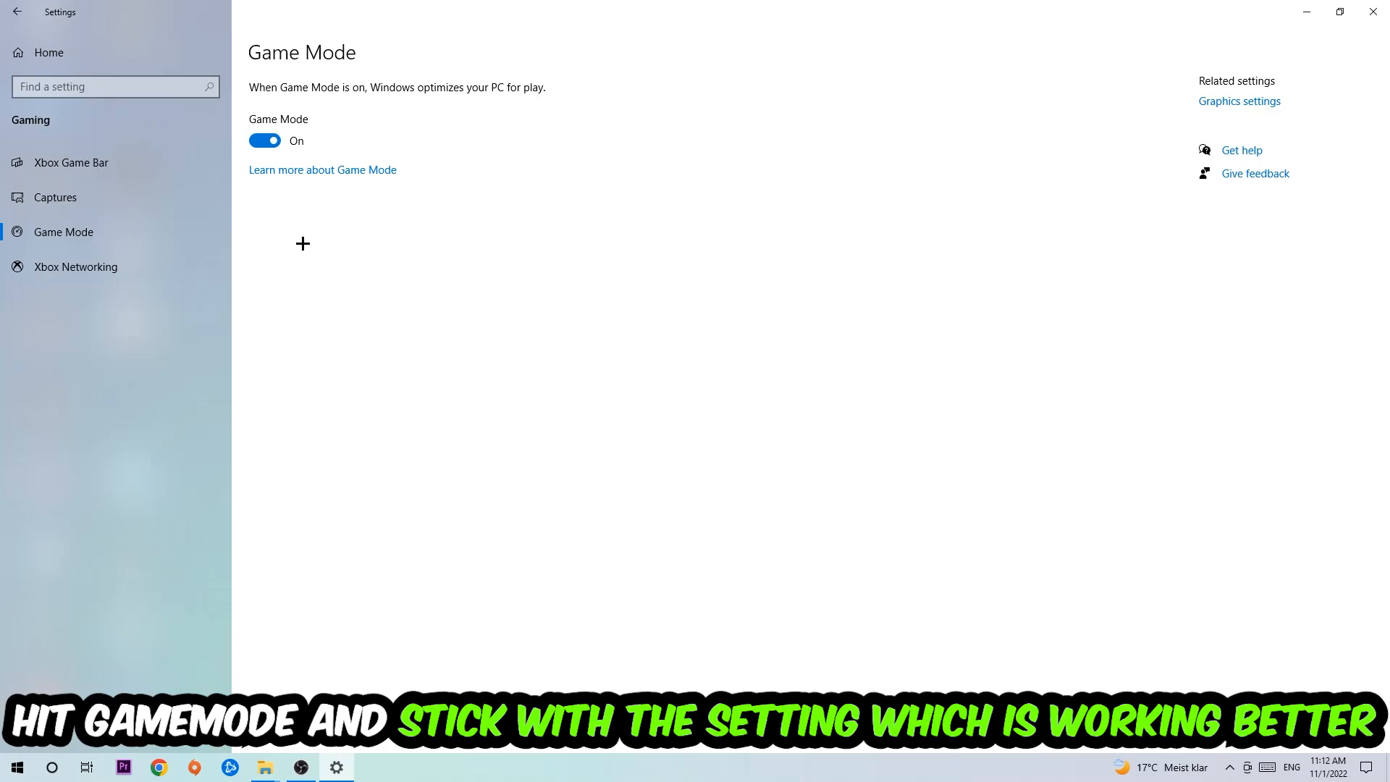
left_click(16, 12)
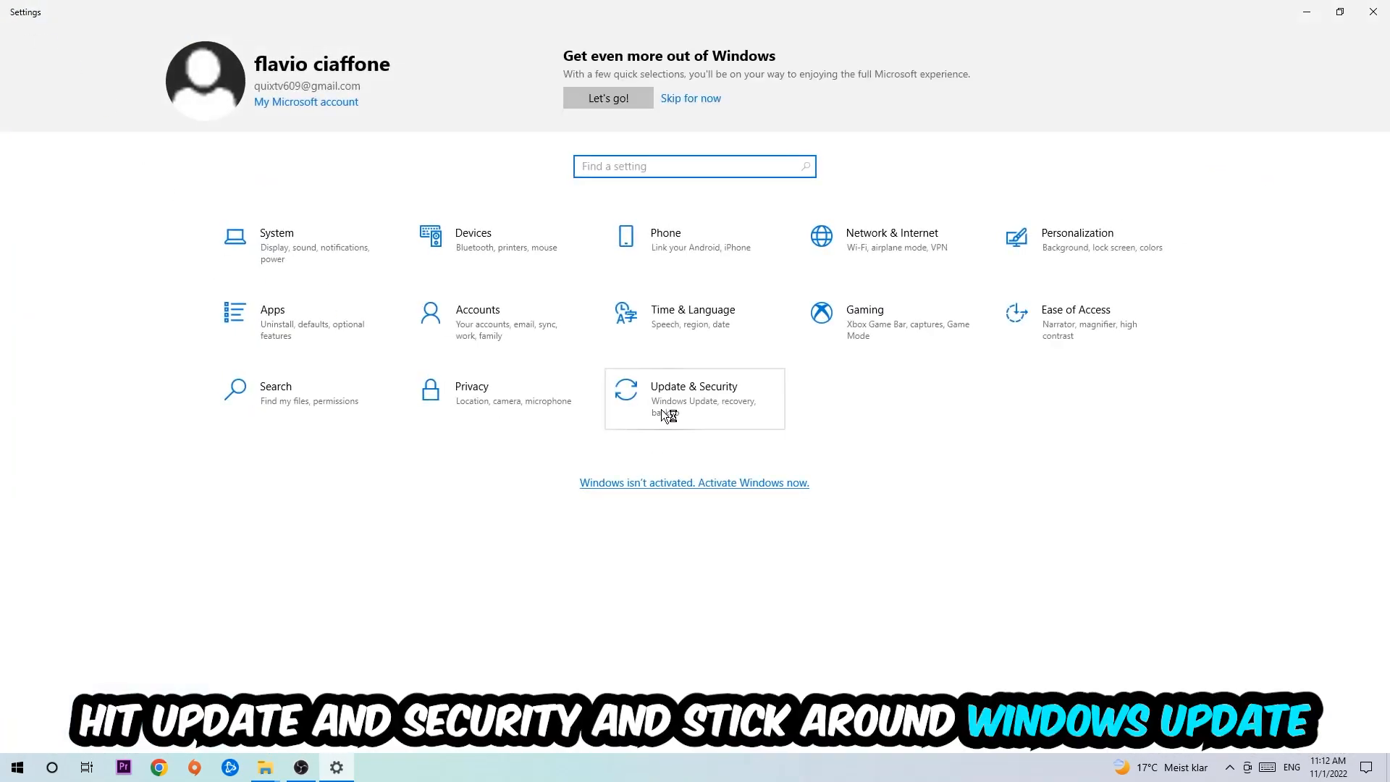
View Update & Security to see the PC is up to date with a feature update available
left_click(694, 398)
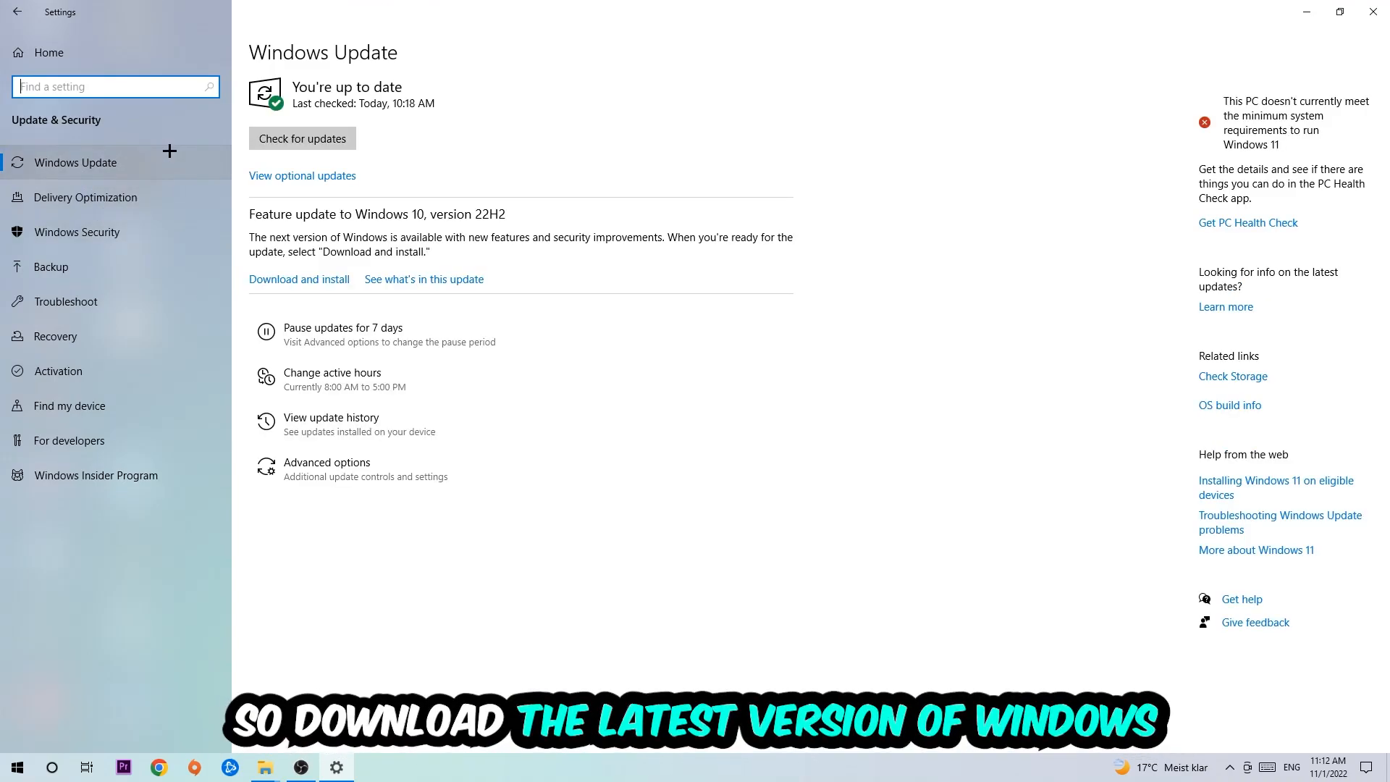
mouse_move(657, 109)
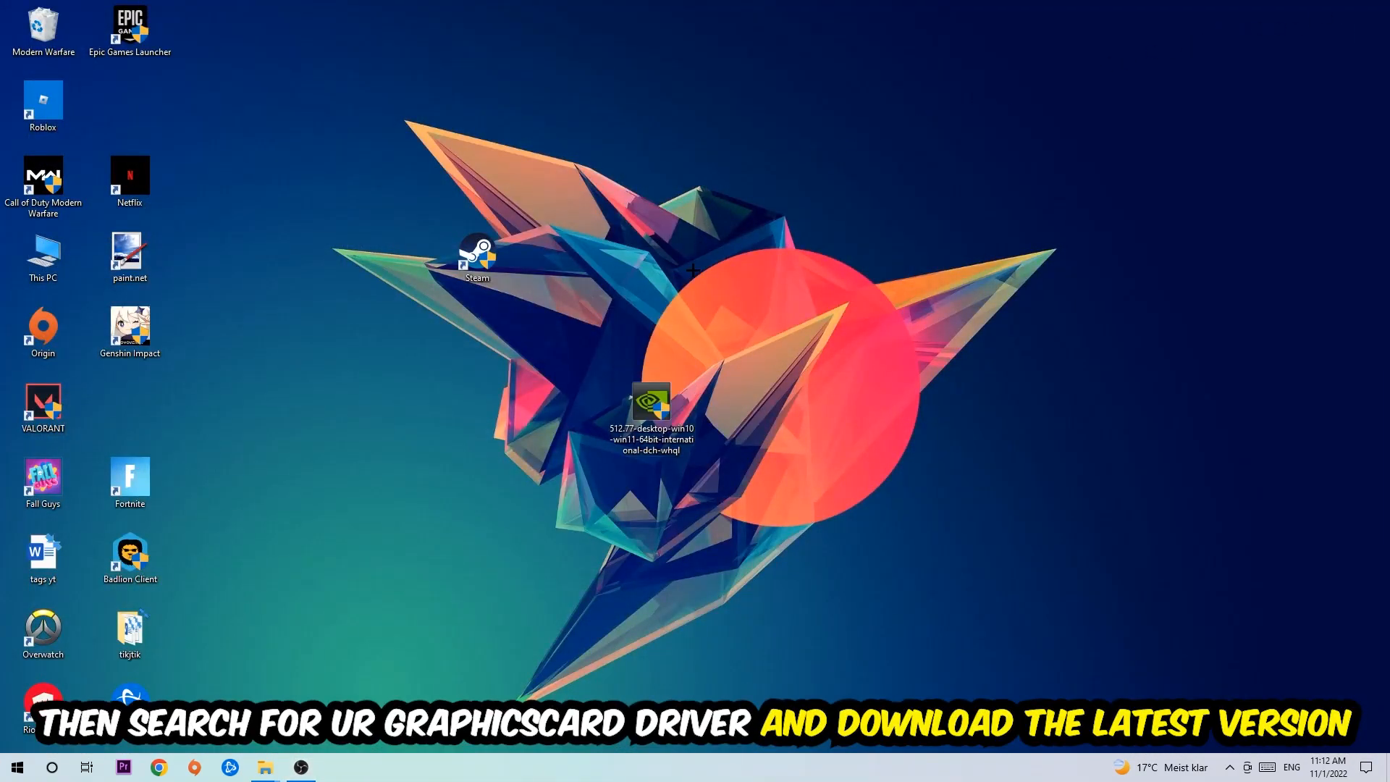
mouse_move(644, 287)
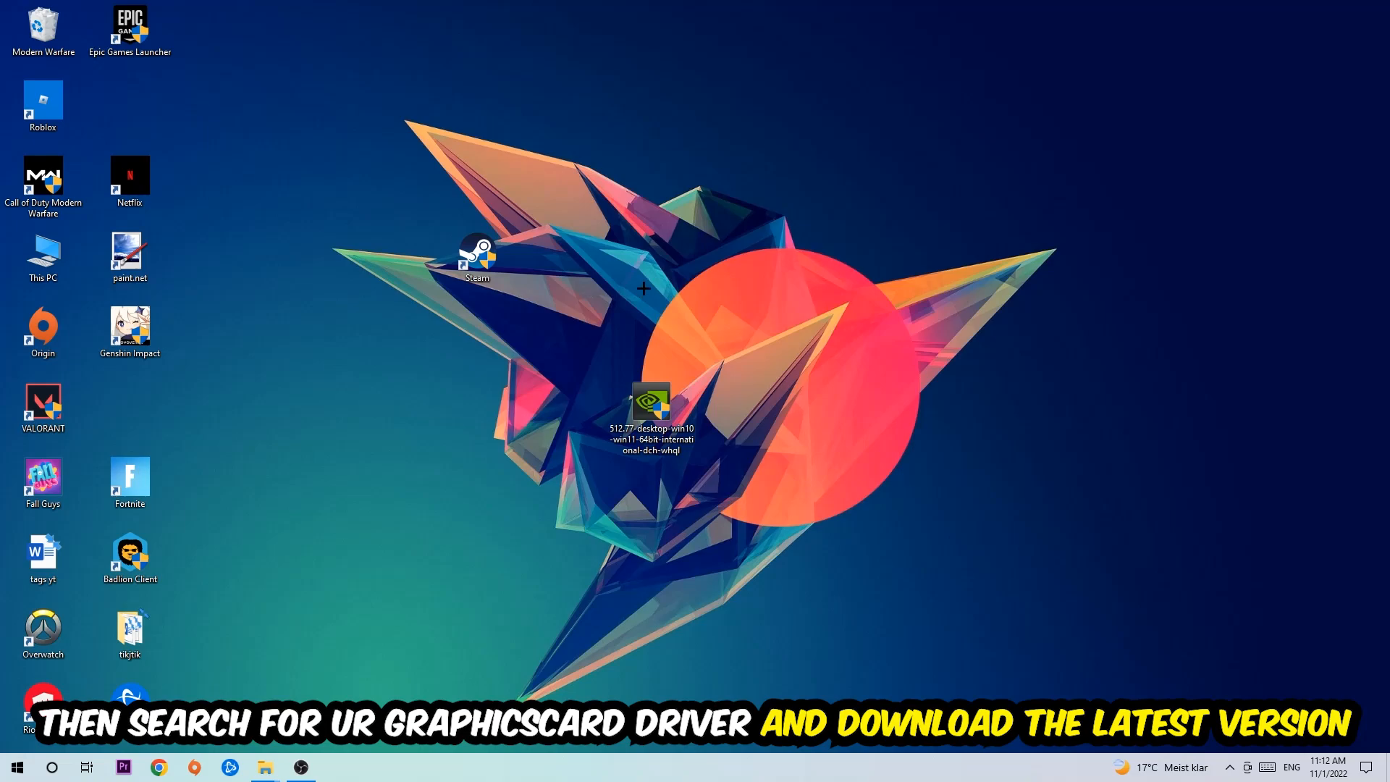
mouse_move(577, 264)
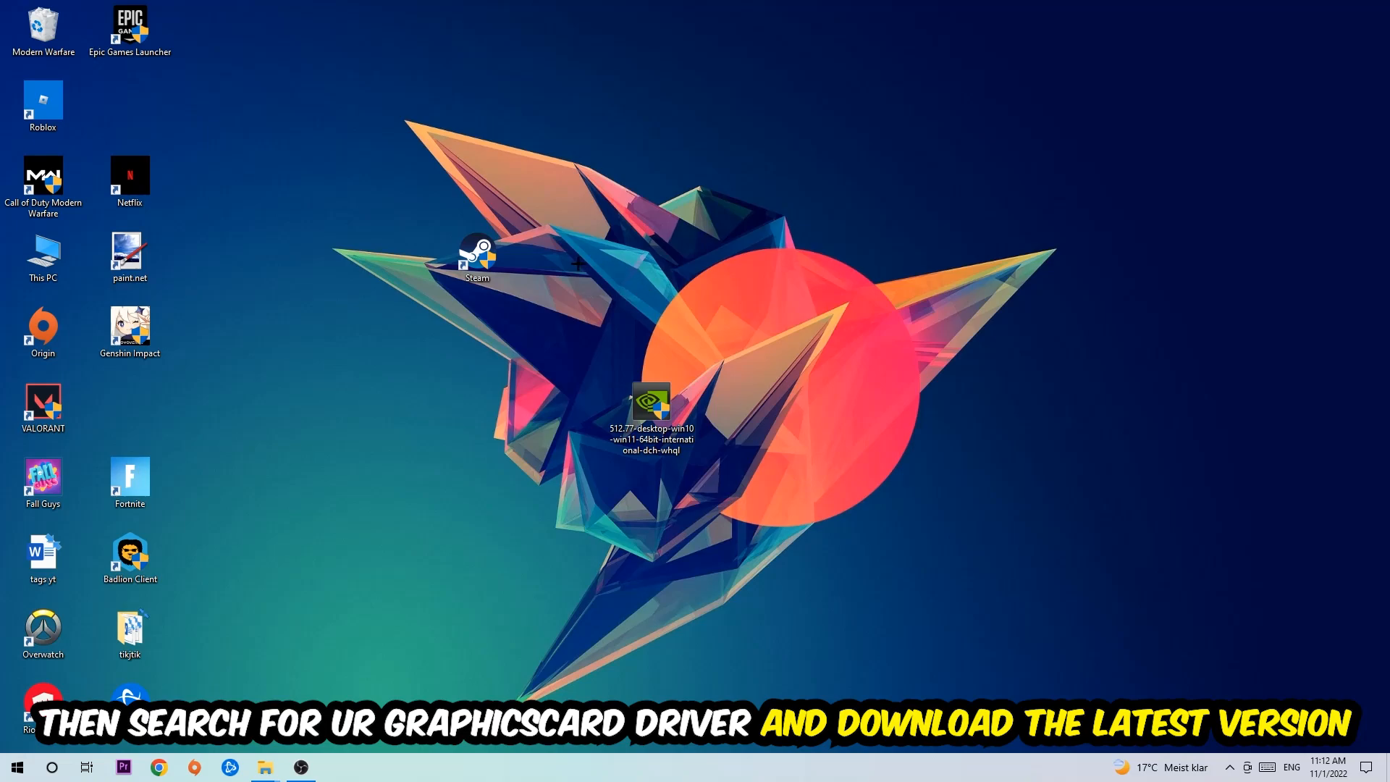
mouse_move(577, 263)
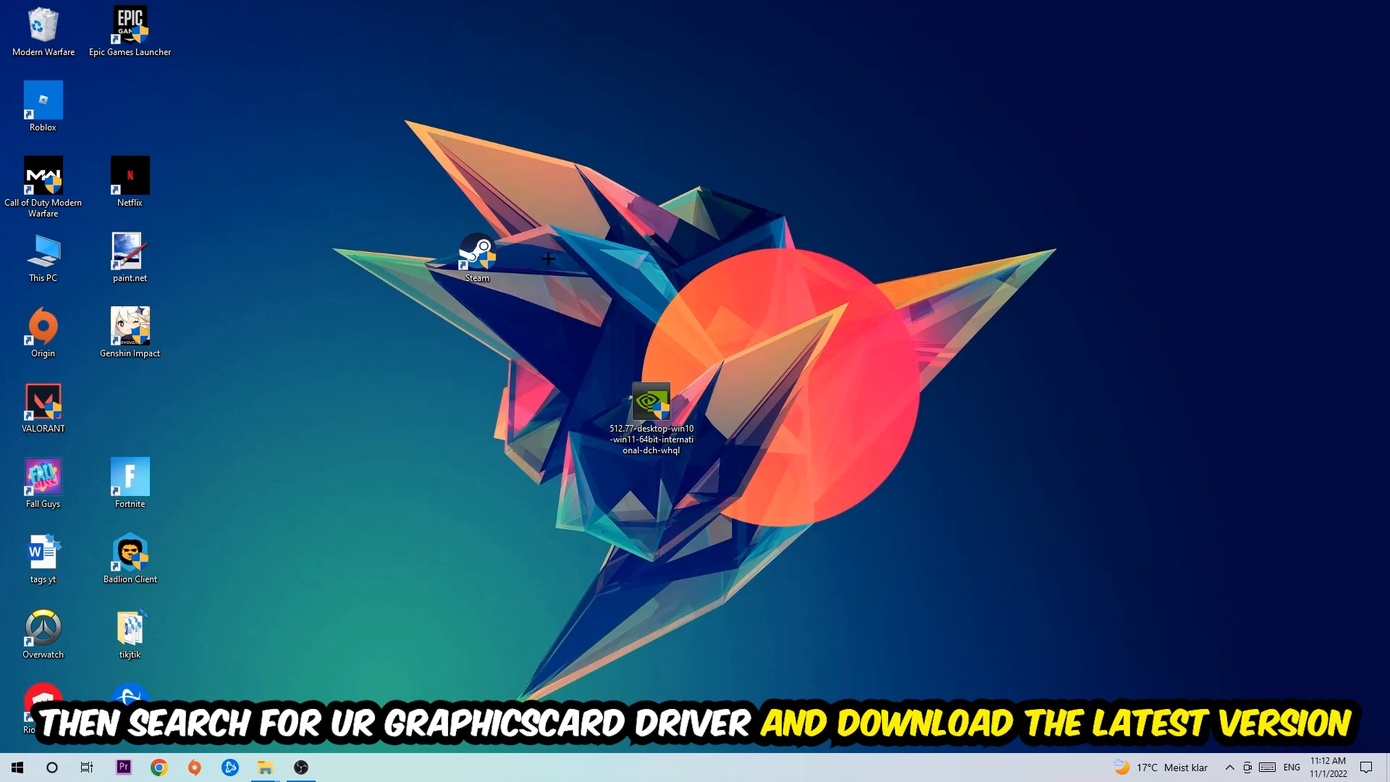